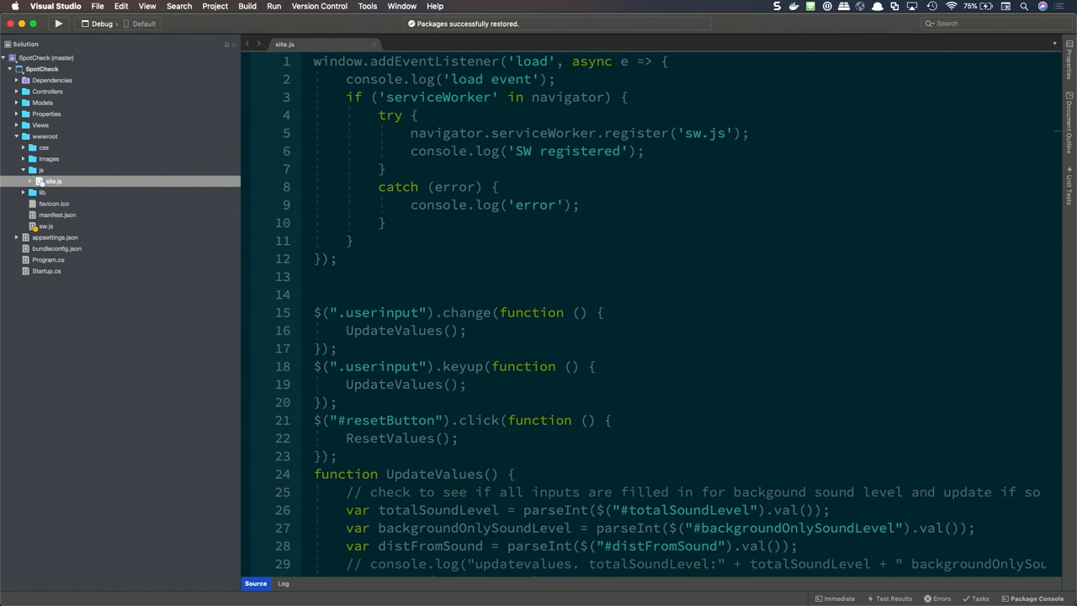
mouse_move(219, 413)
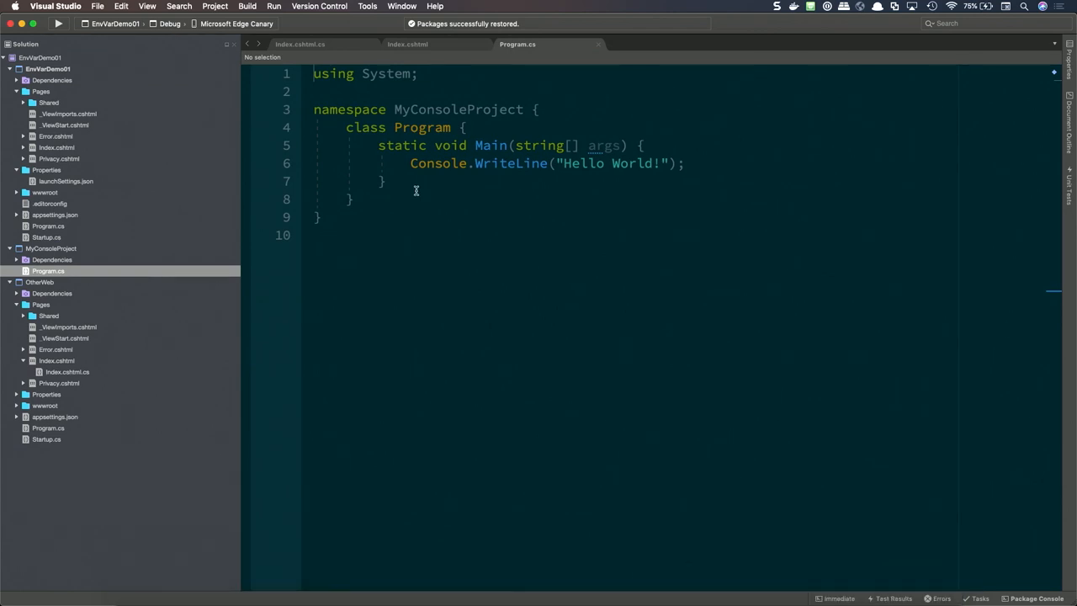
mouse_move(98, 10)
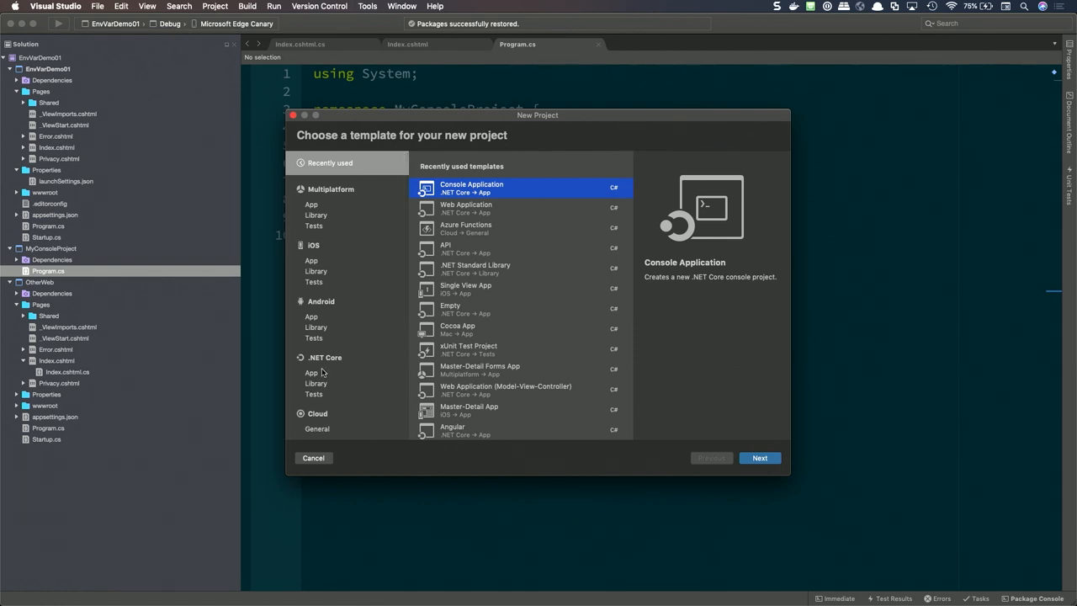
Select .NET Core > App to list templates such as Angular, React.js and React.js and Redux.
click(311, 372)
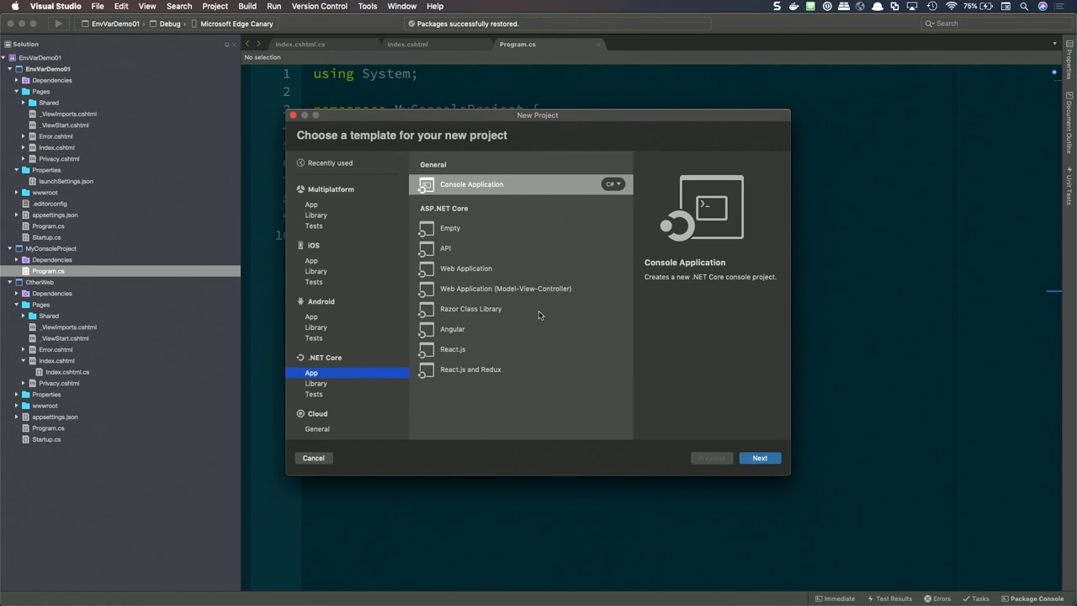
mouse_move(515, 342)
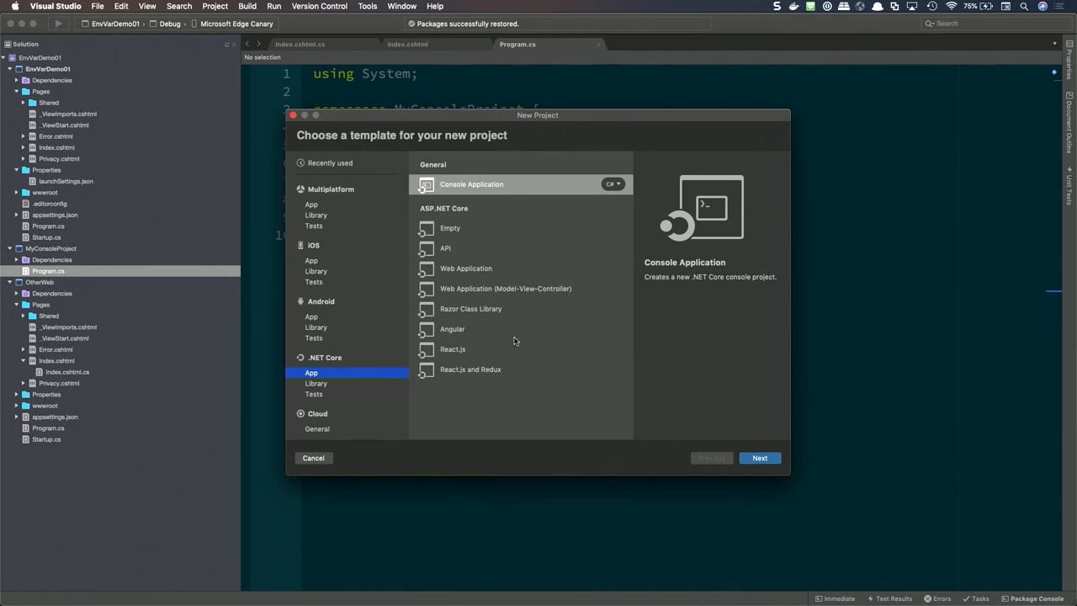
mouse_move(527, 343)
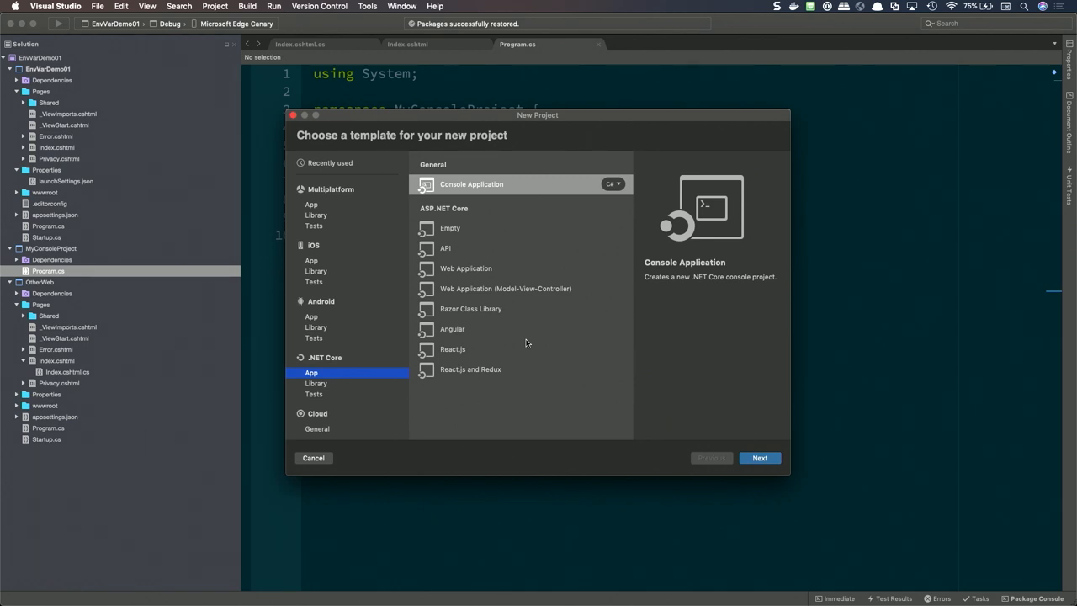
mouse_move(381, 401)
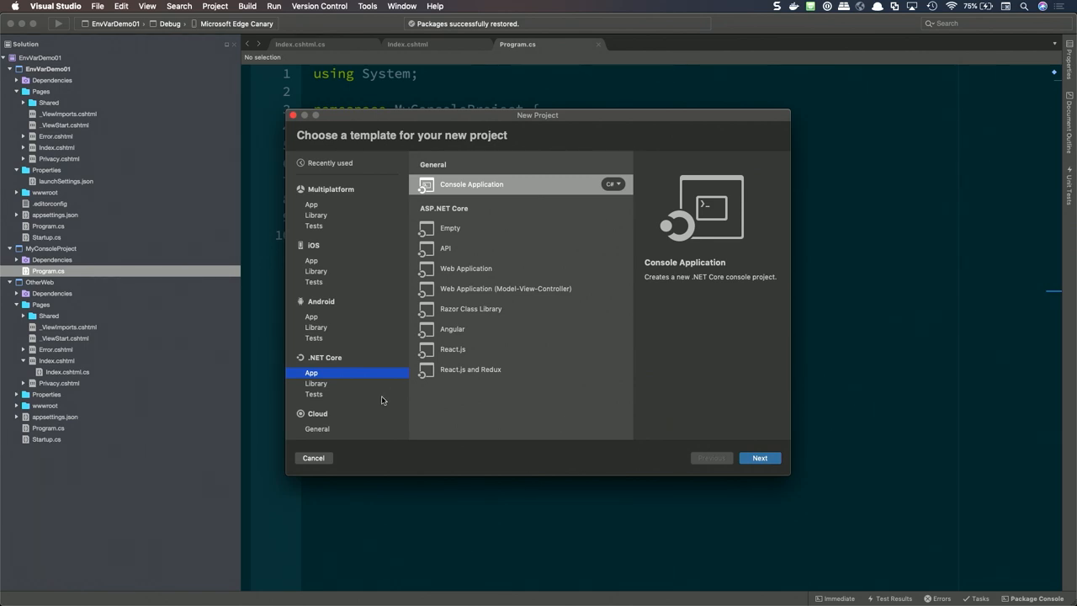
Cancel the template chooser and expand OtherWeb's wwwroot, css and lib folders.
click(313, 458)
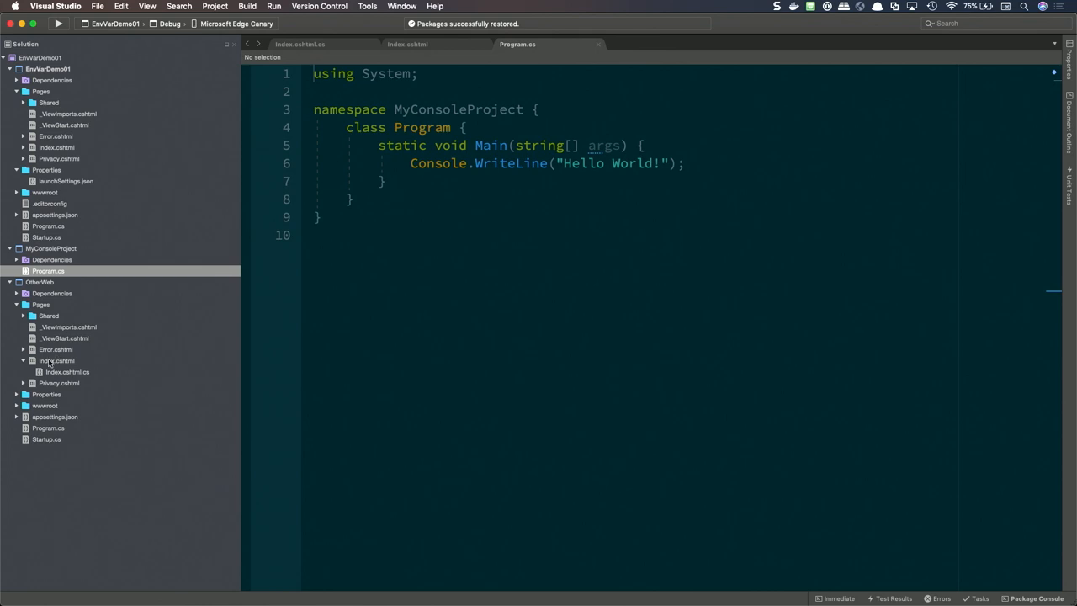
click(24, 360)
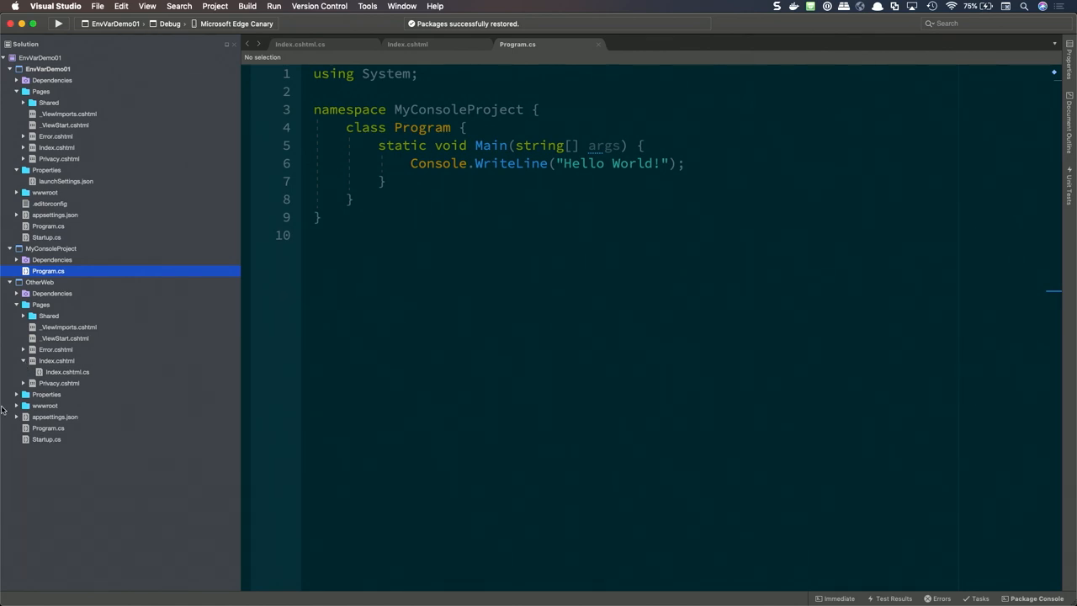
click(17, 405)
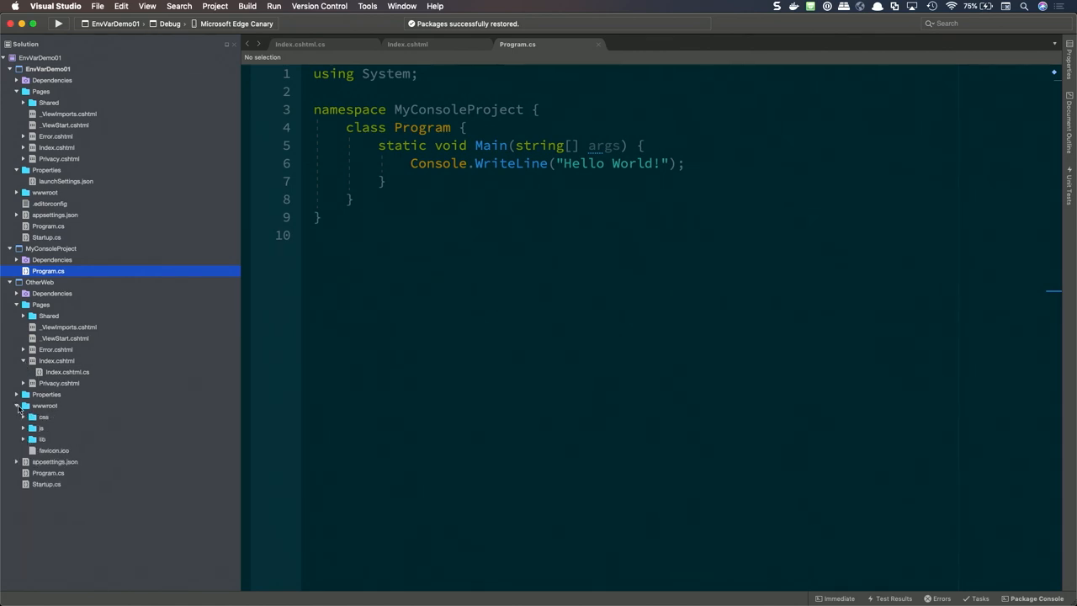
click(23, 417)
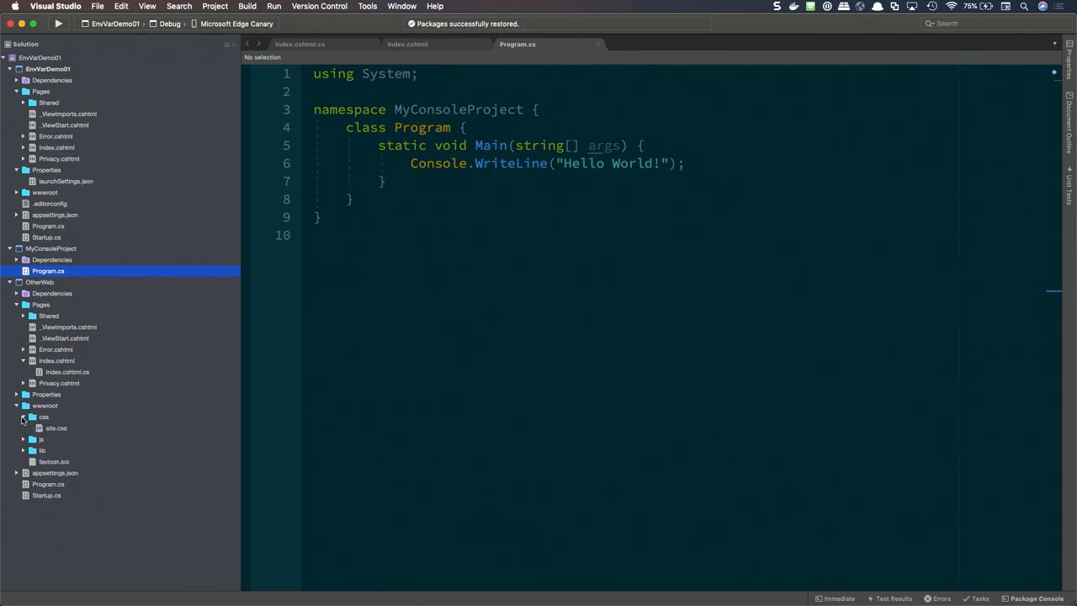
click(23, 451)
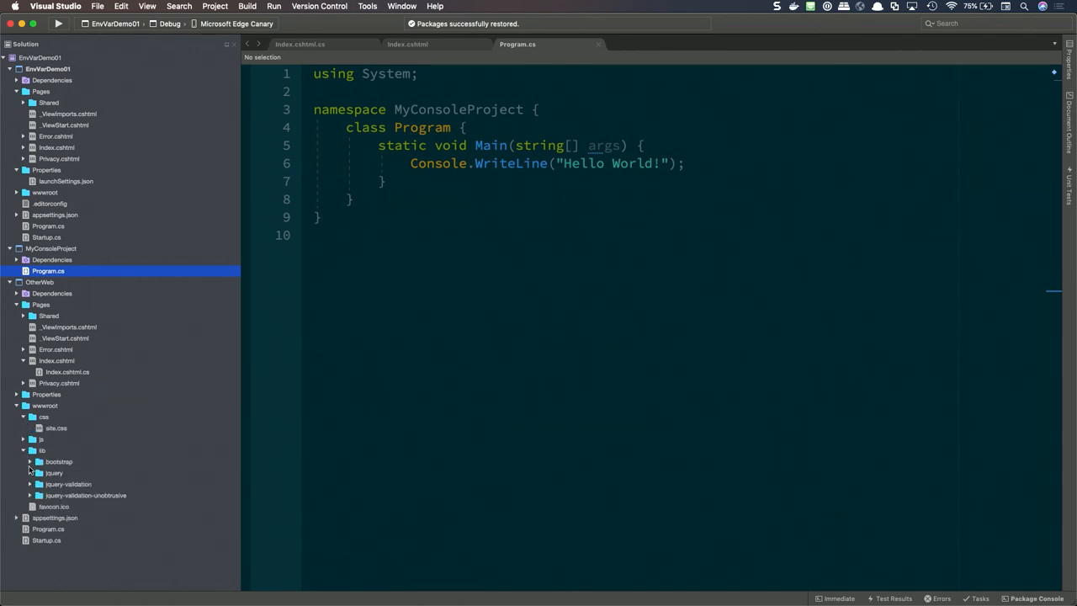
Expand bootstrap > dist > css to reveal the map and min files nested under bootstrap.css.
click(30, 460)
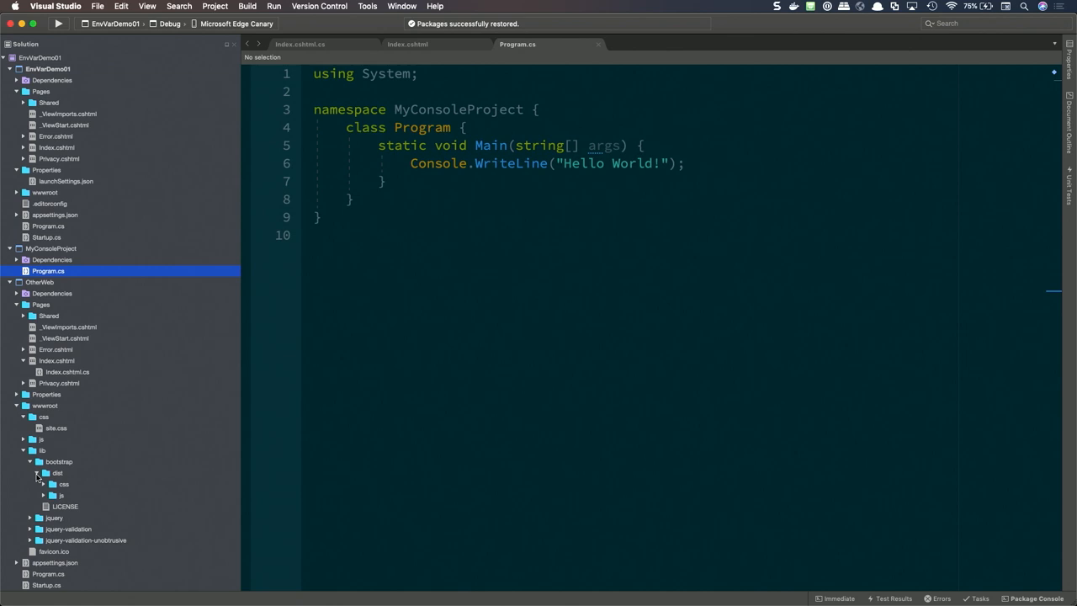
click(51, 484)
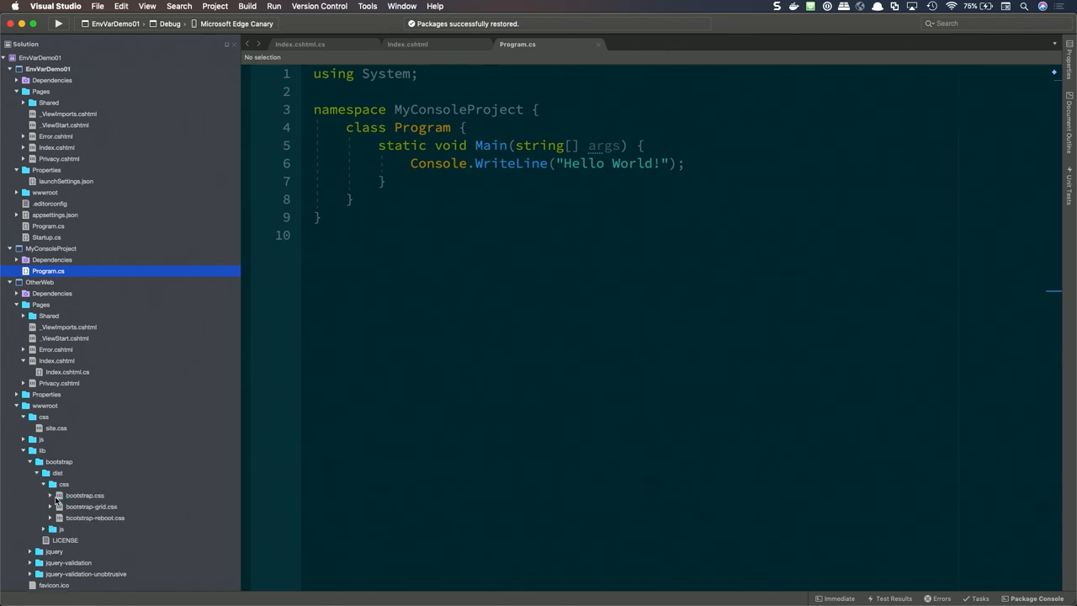
click(50, 494)
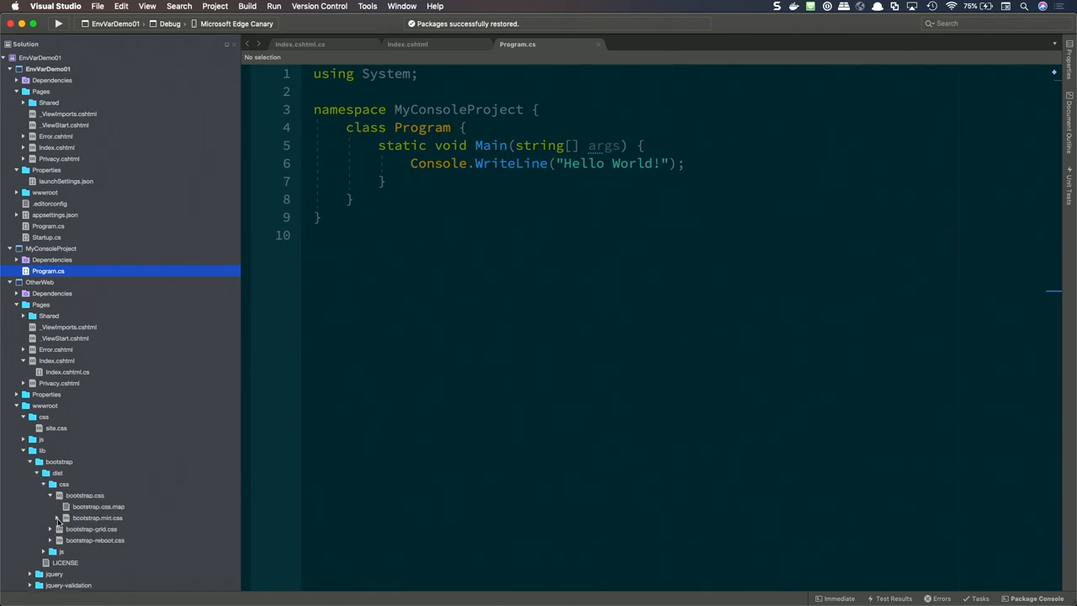
click(57, 518)
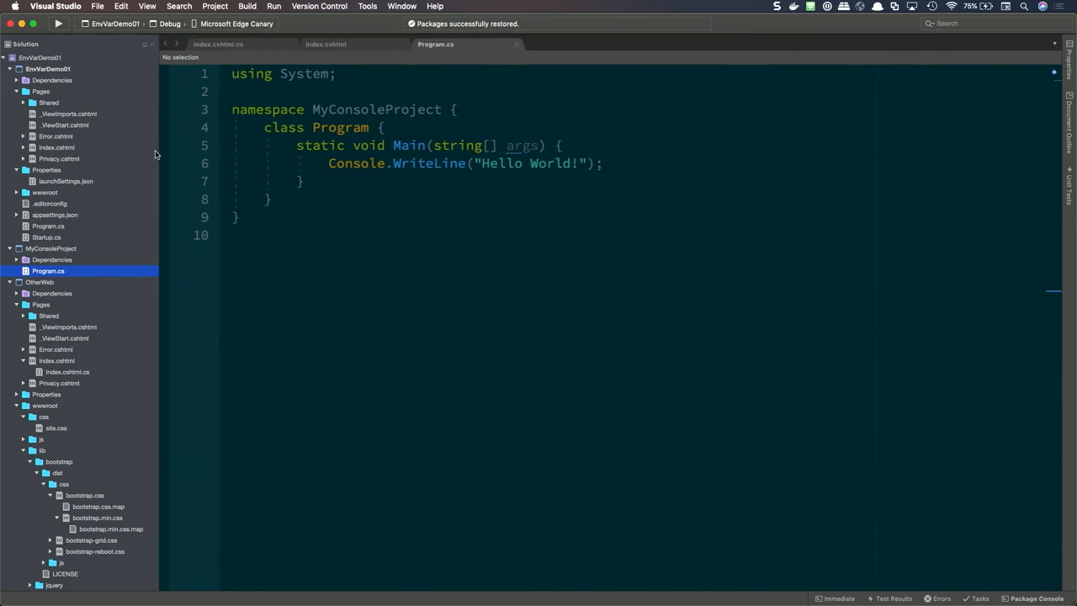
Show the toolbar's browser selector listing available run-target browsers.
click(239, 24)
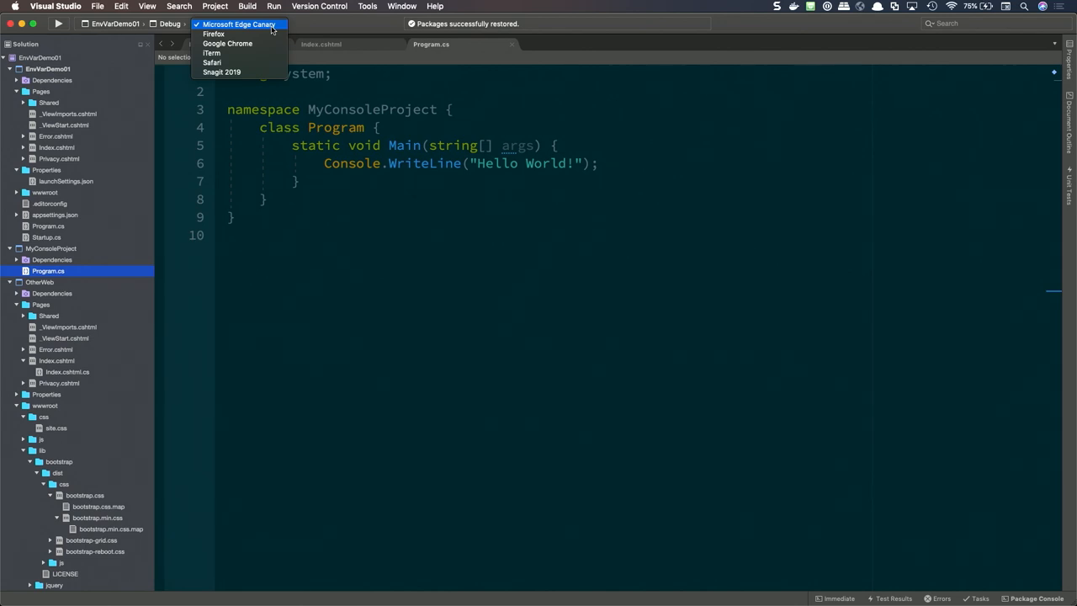